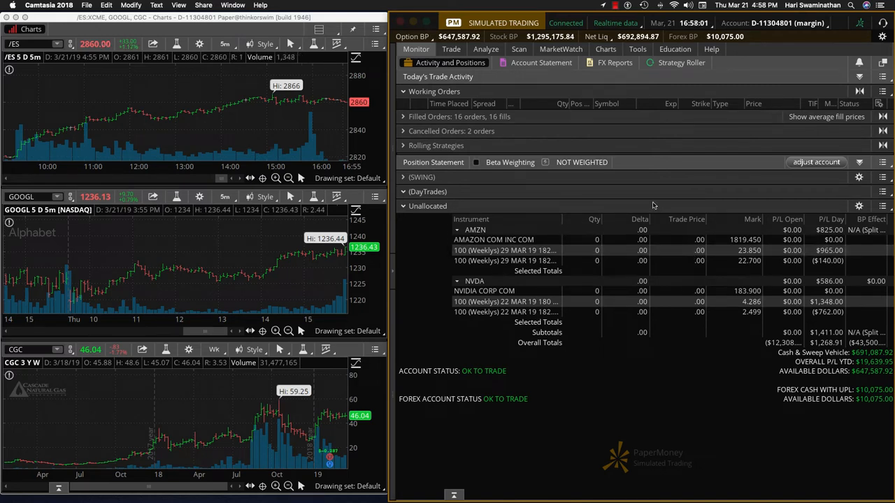
mouse_move(657, 198)
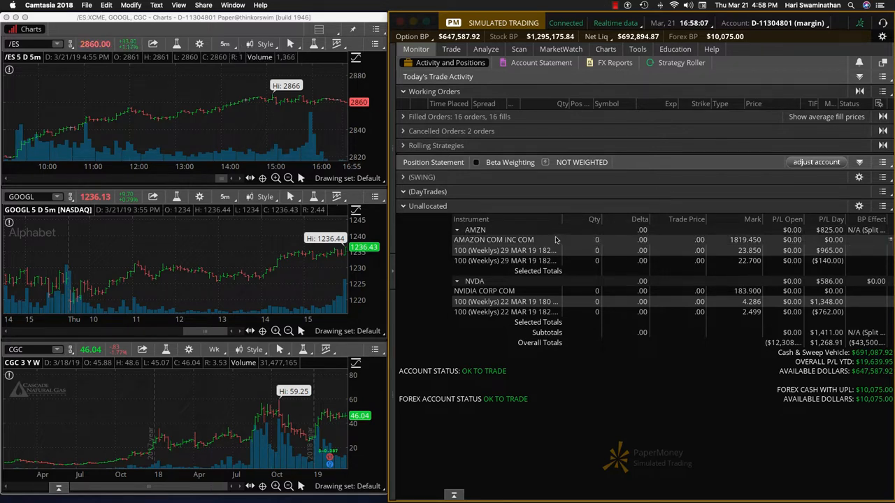
mouse_move(491, 330)
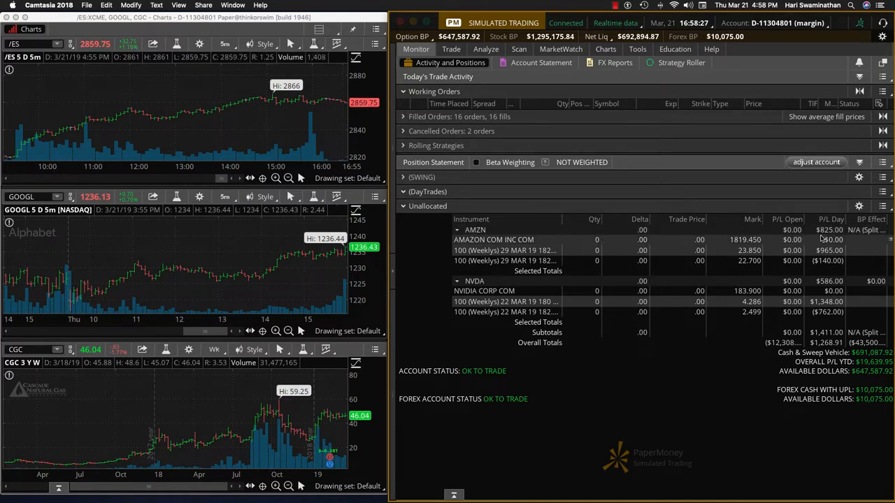
mouse_move(711, 245)
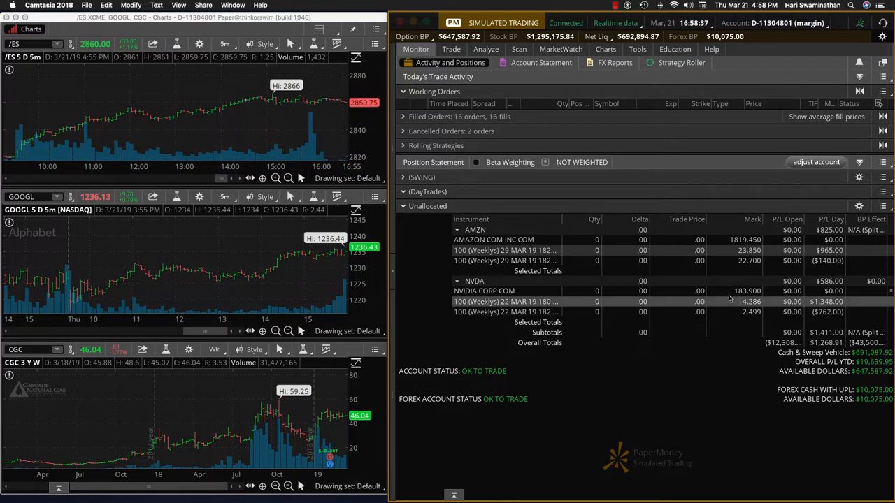
mouse_move(715, 279)
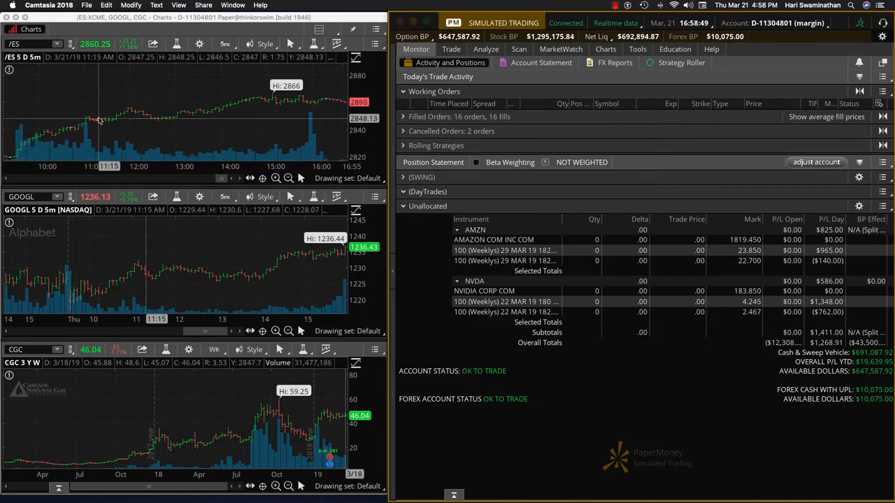
mouse_move(295, 102)
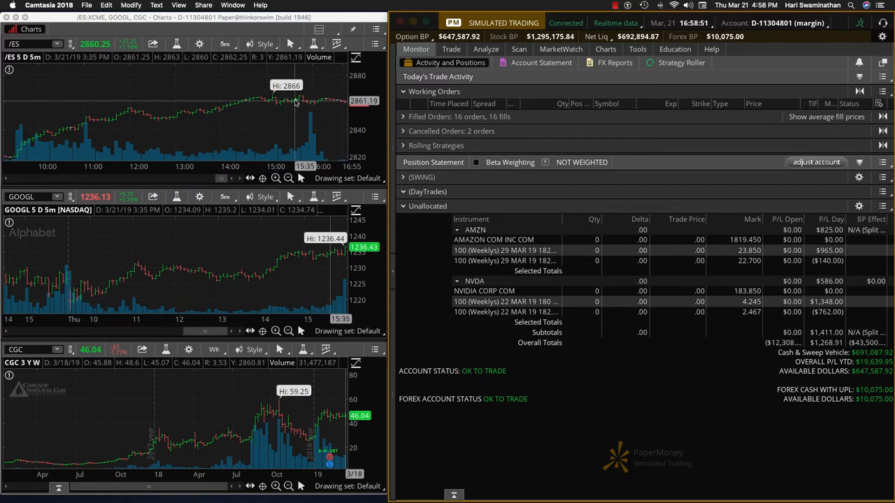